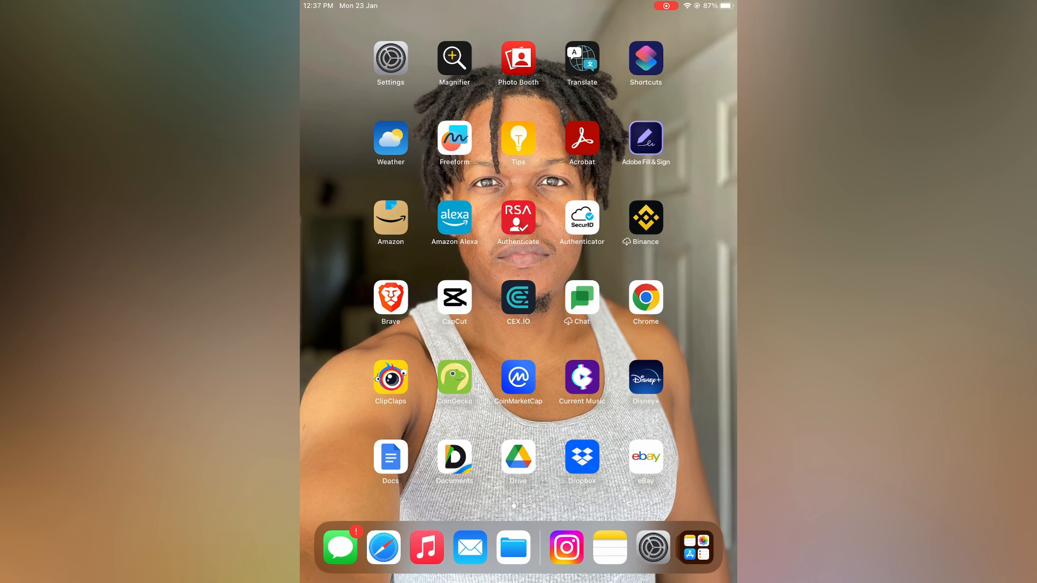
Launch the Settings app from the Home Screen to reach the General page.
left_click(390, 57)
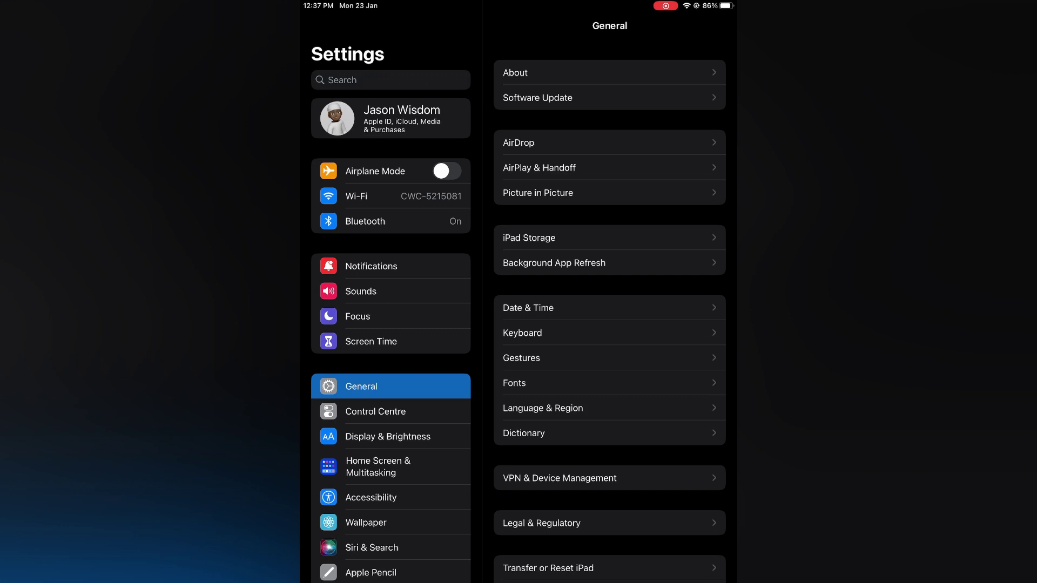
Switch on the Split Keyboard toggle under General > Keyboard.
left_click(522, 333)
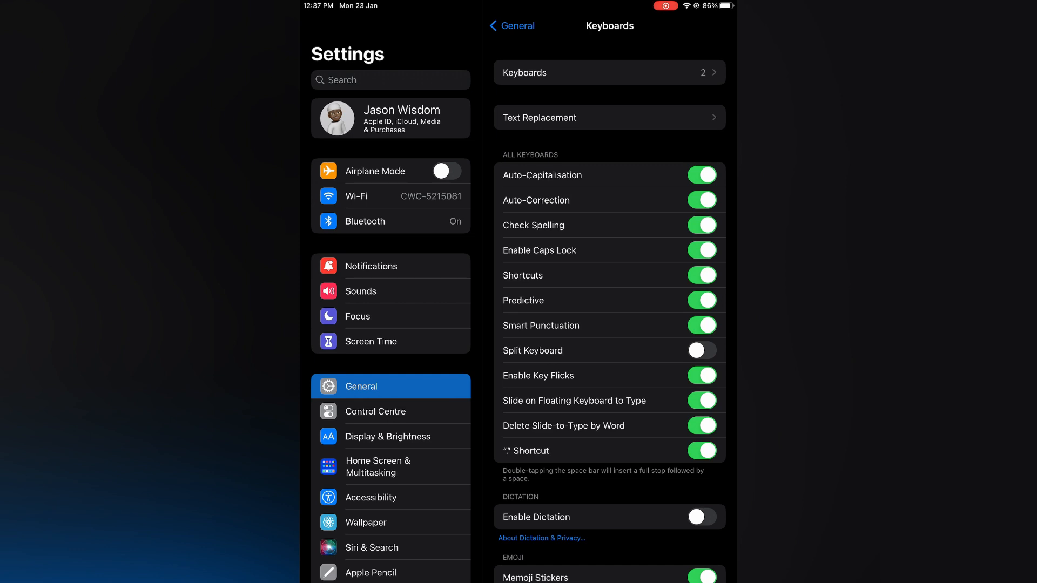
left_click(701, 350)
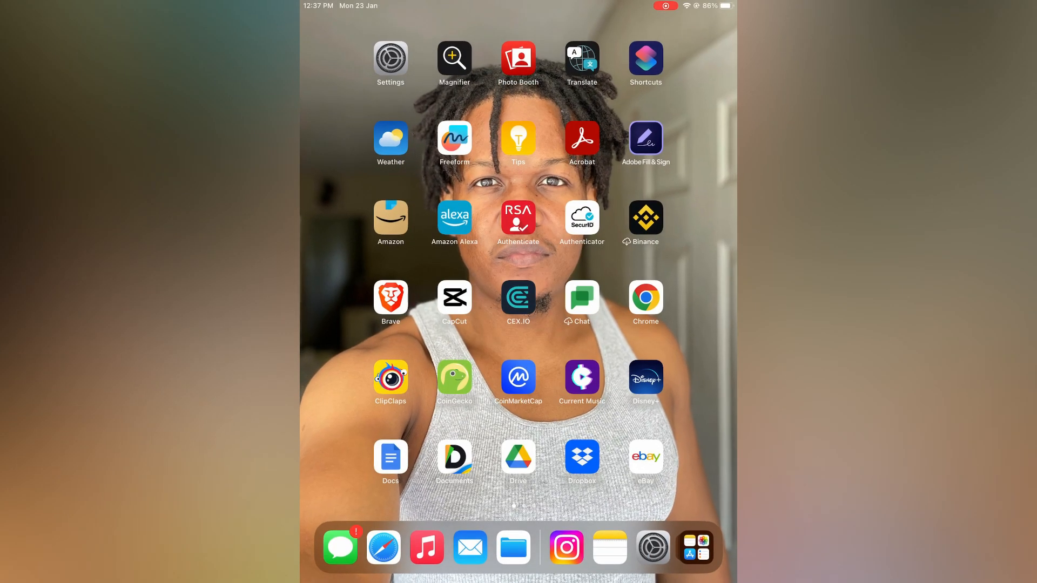
Launch Notes from the next Home Screen page and compose a blank note with keyboard layout options showing.
scroll("left", 3)
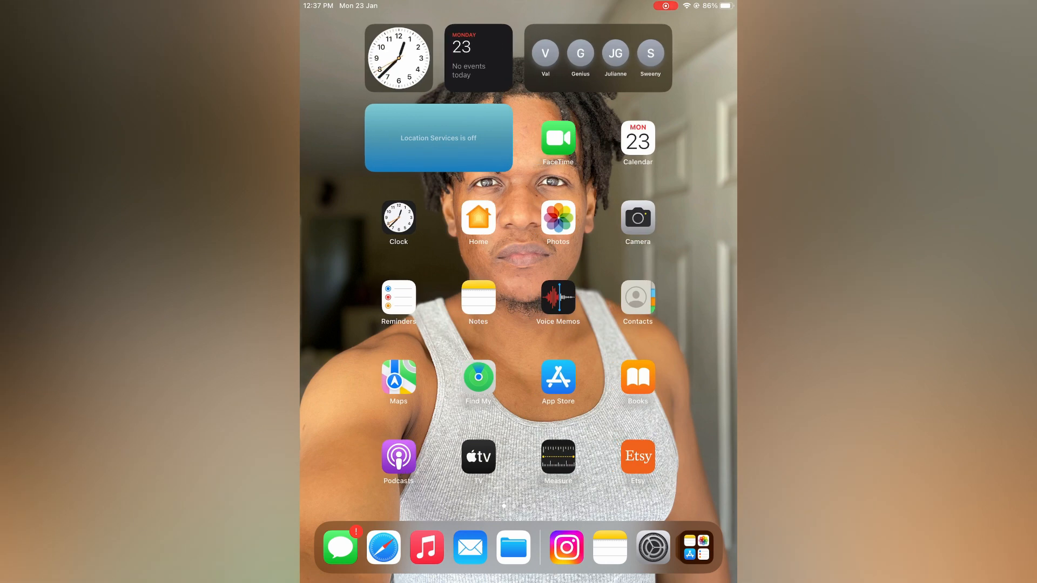
left_click(609, 548)
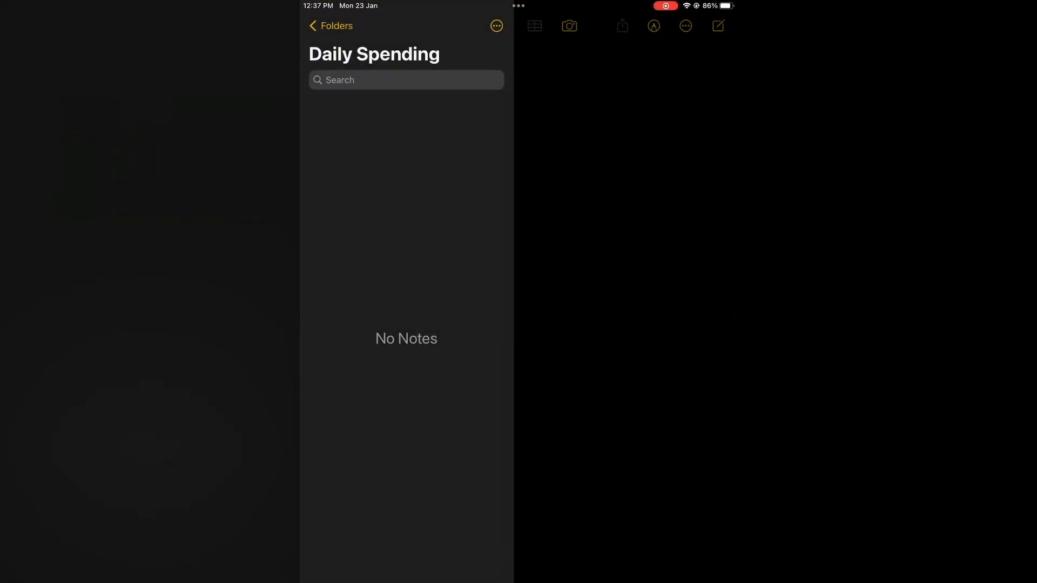
left_click(718, 26)
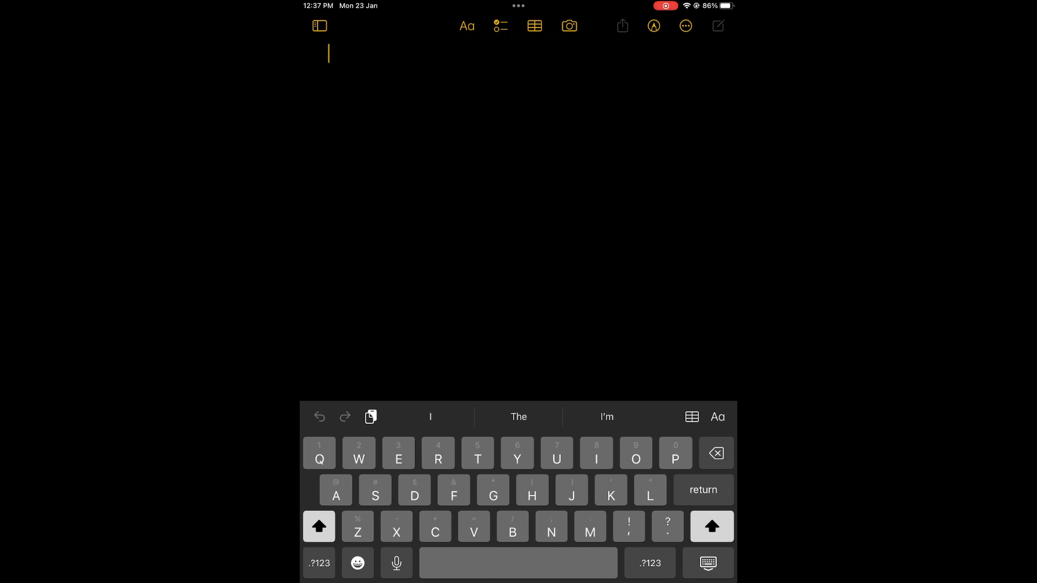
left_click(707, 563)
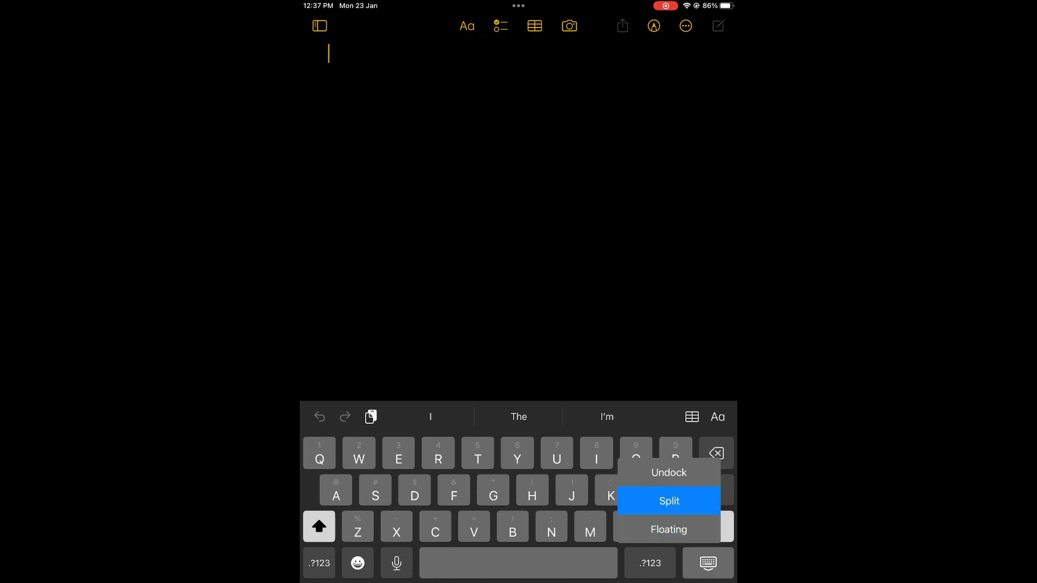
Choose the Split keyboard layout and type 'Test' into the note.
left_click(668, 501)
type("T")
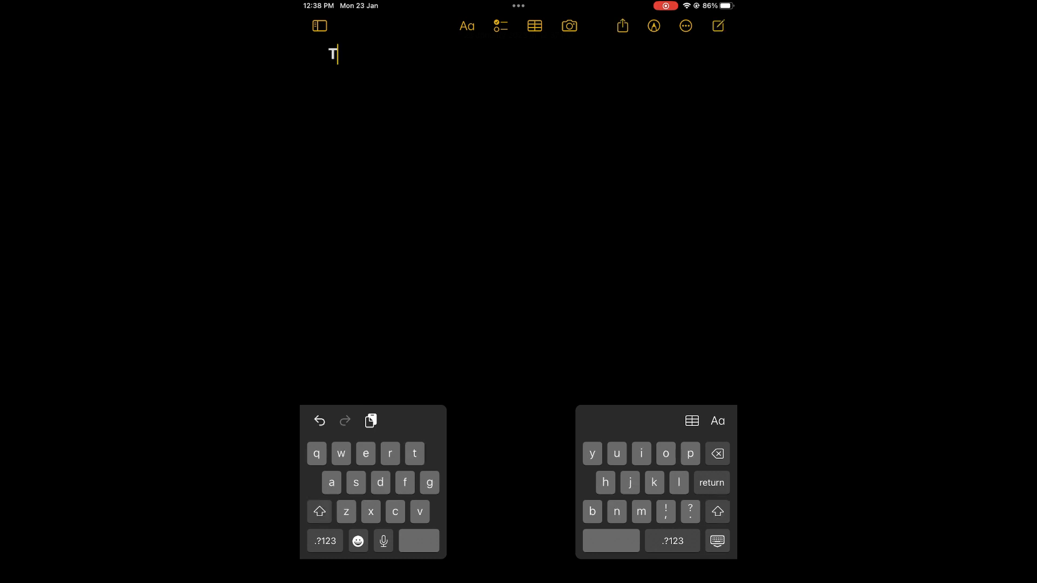
type("est")
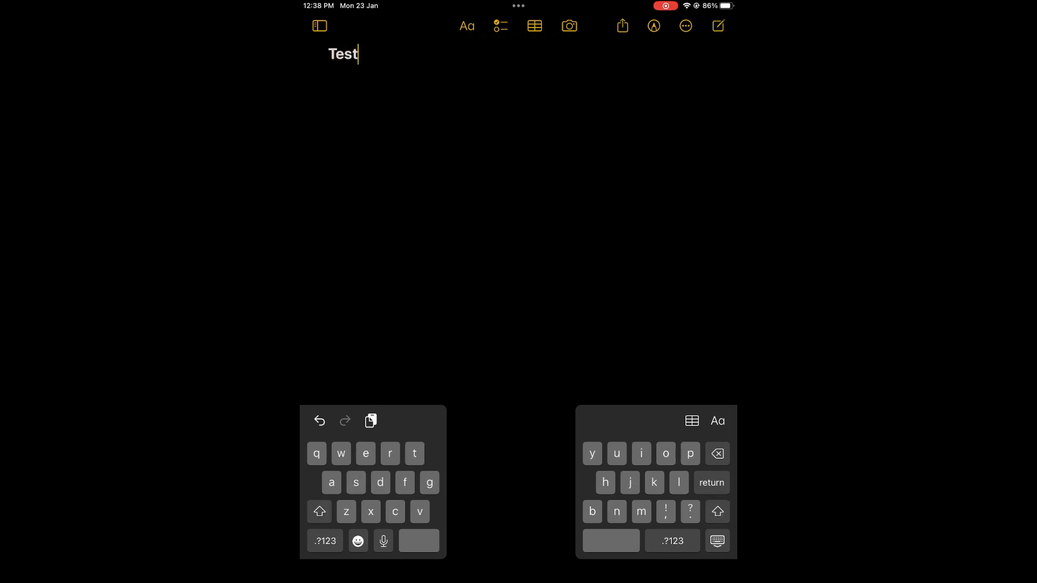